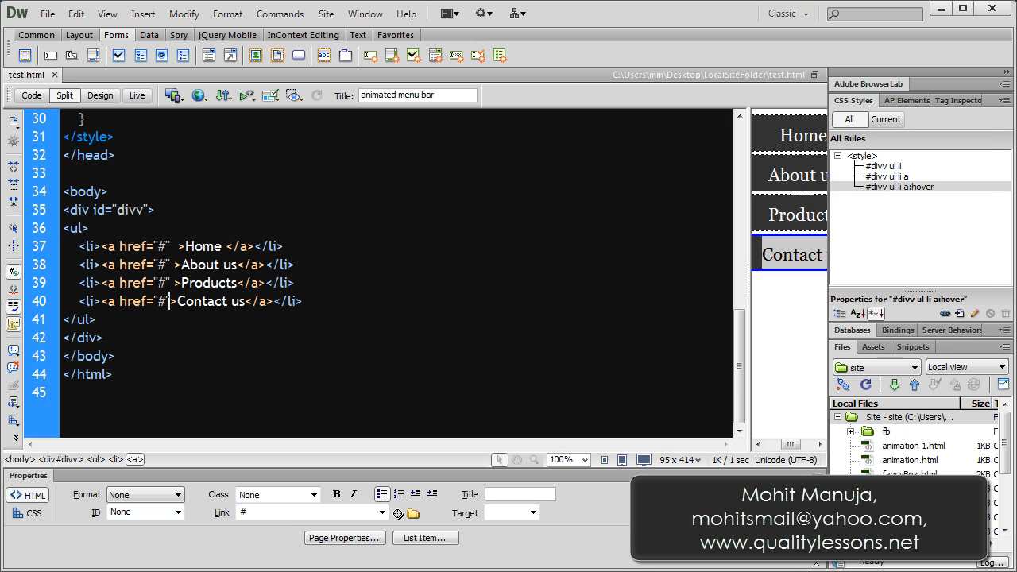
Step: Preview test.html in Chrome to see the horizontal Home/About us/Products/Contact us menu bar
left_click(198, 95)
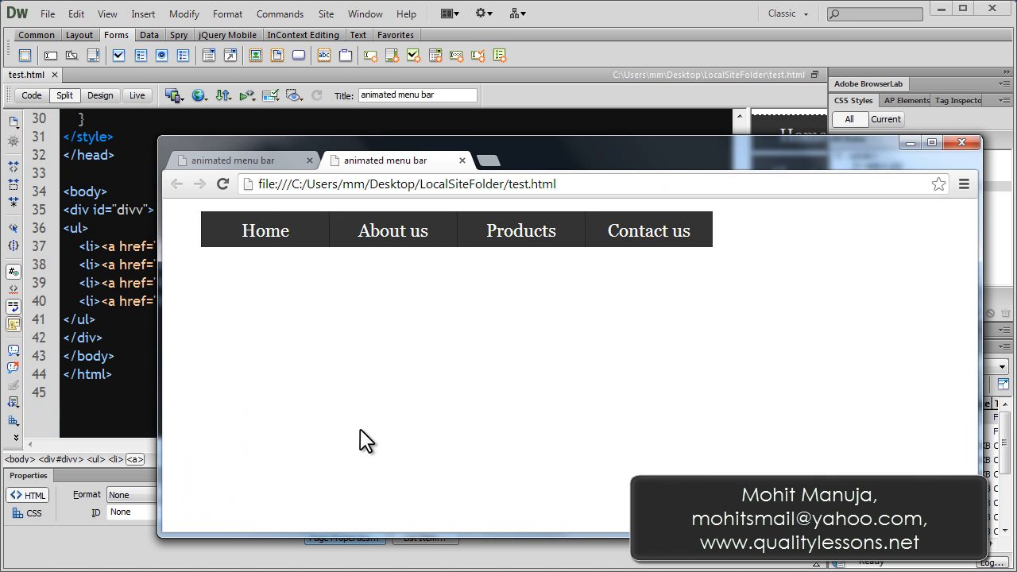
mouse_move(343, 435)
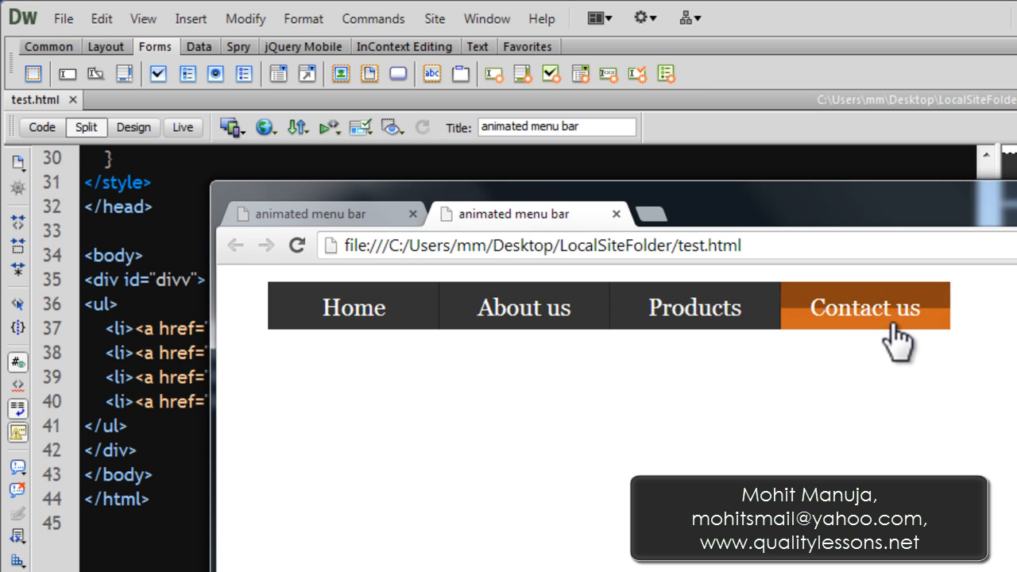
mouse_move(548, 334)
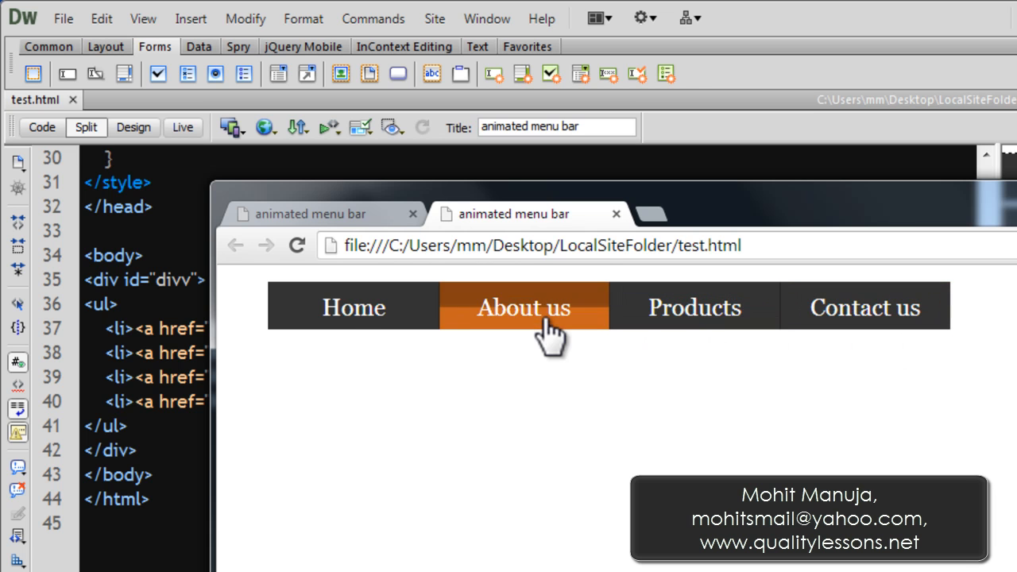
mouse_move(342, 322)
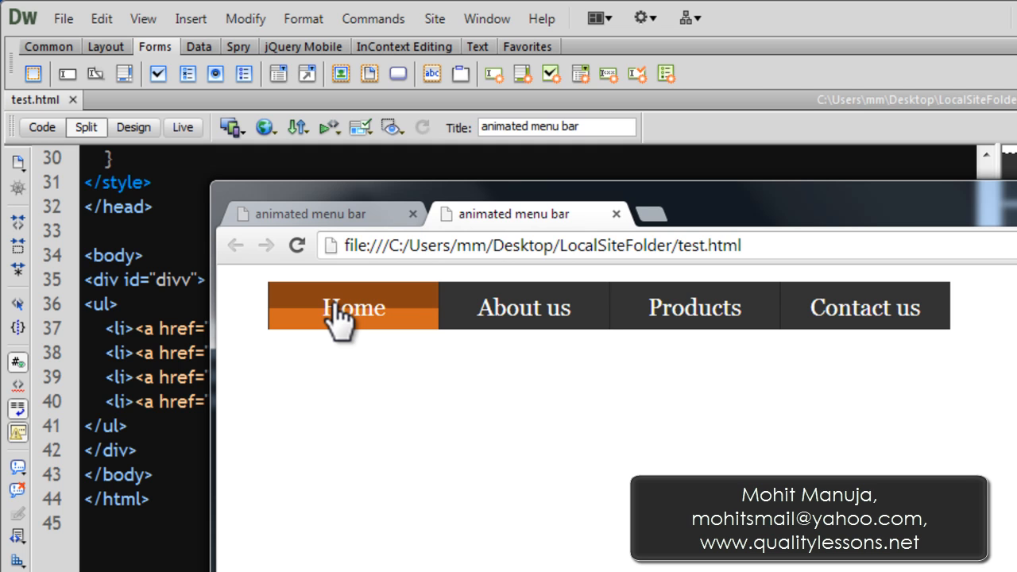
mouse_move(496, 325)
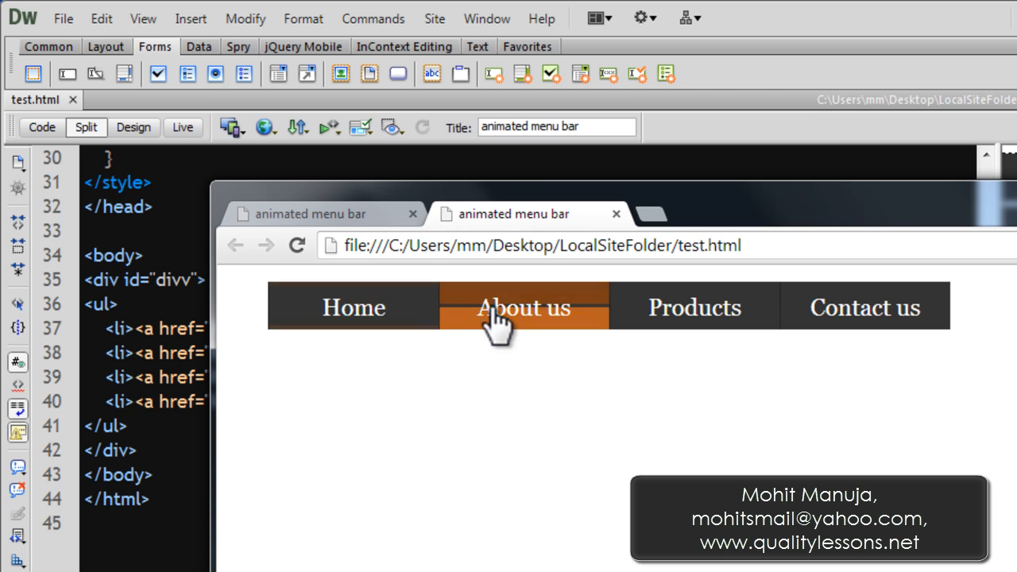
mouse_move(835, 318)
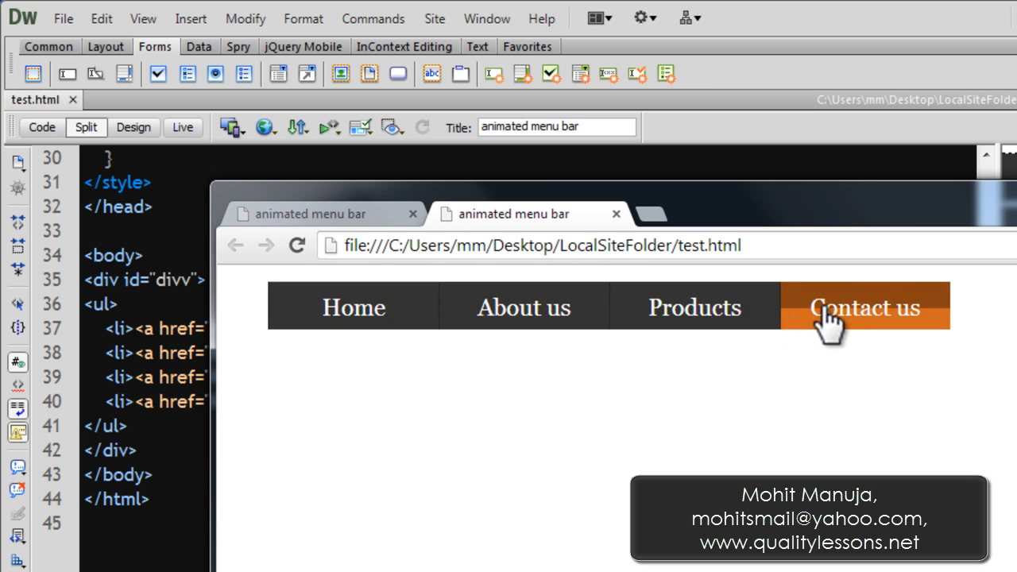
mouse_move(862, 337)
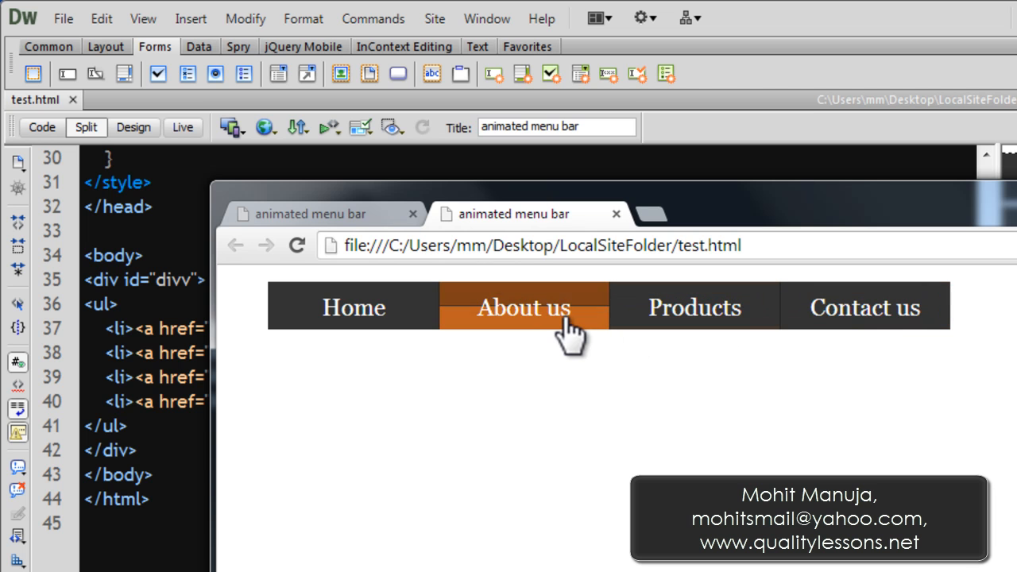
mouse_move(416, 329)
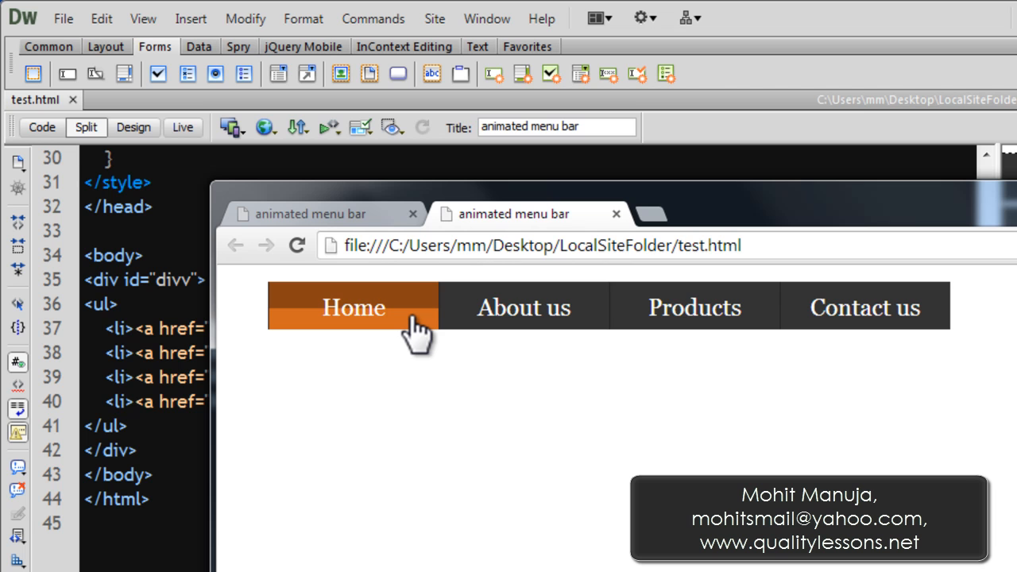
mouse_move(696, 326)
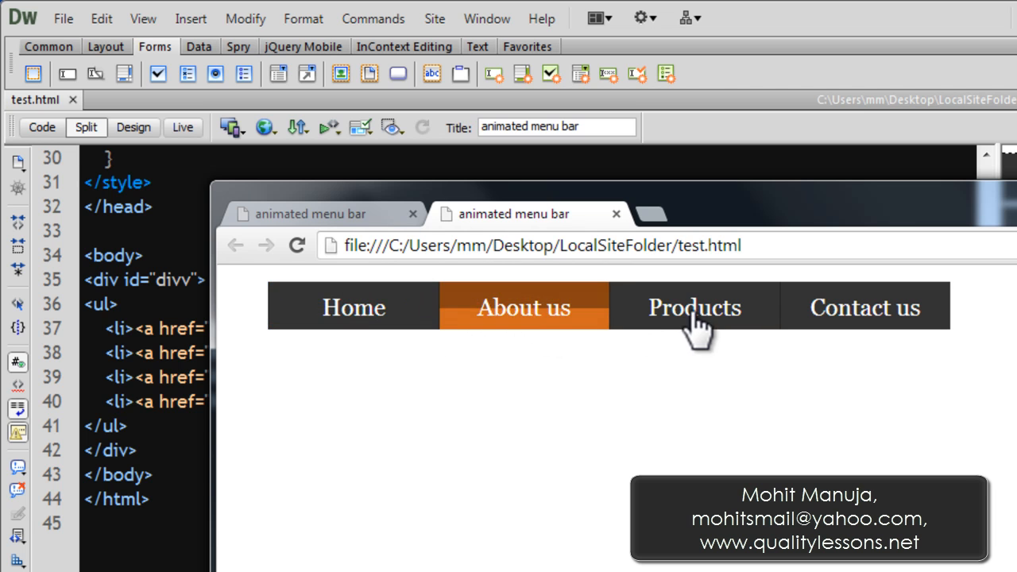
mouse_move(751, 329)
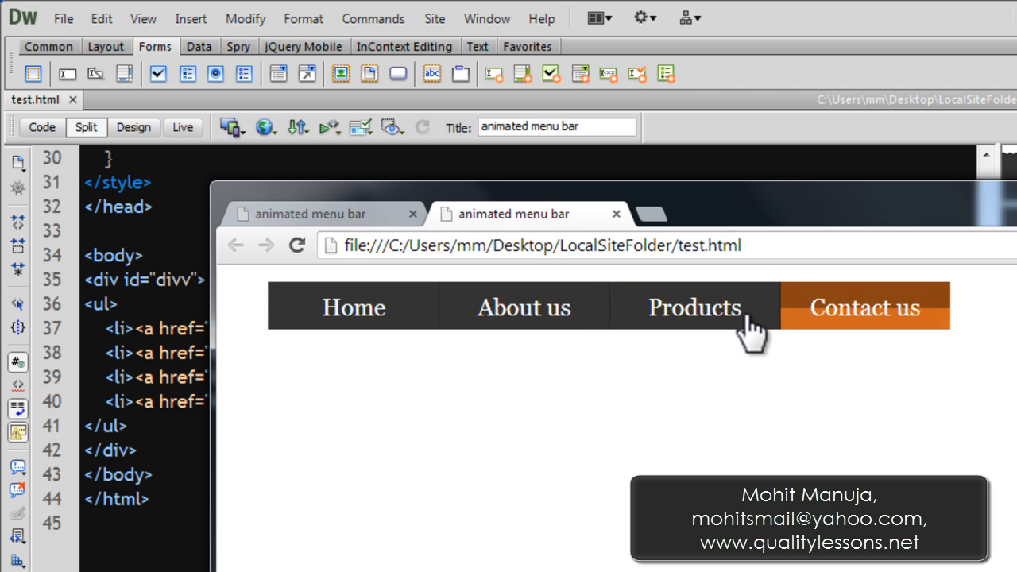
mouse_move(374, 326)
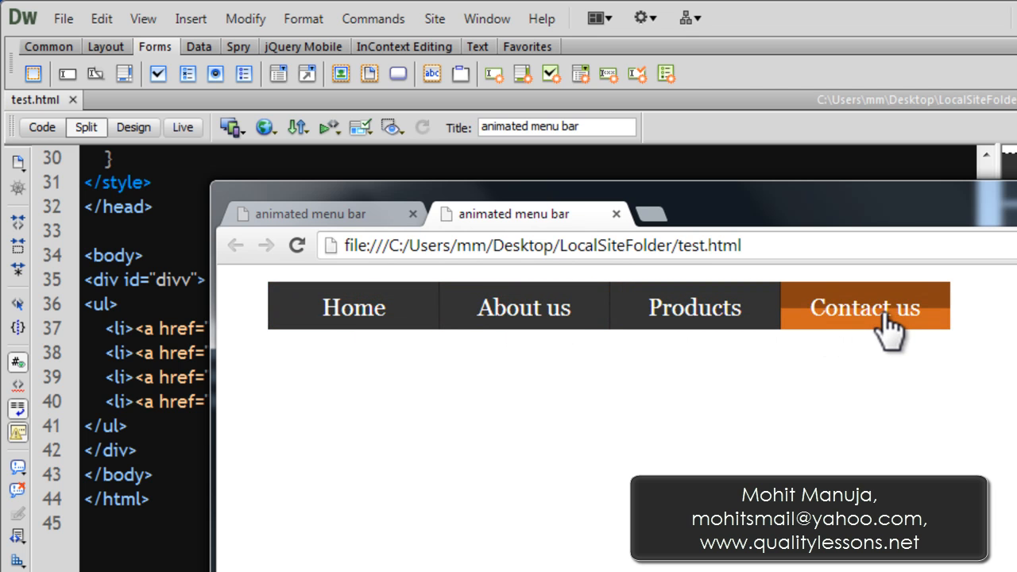
mouse_move(693, 326)
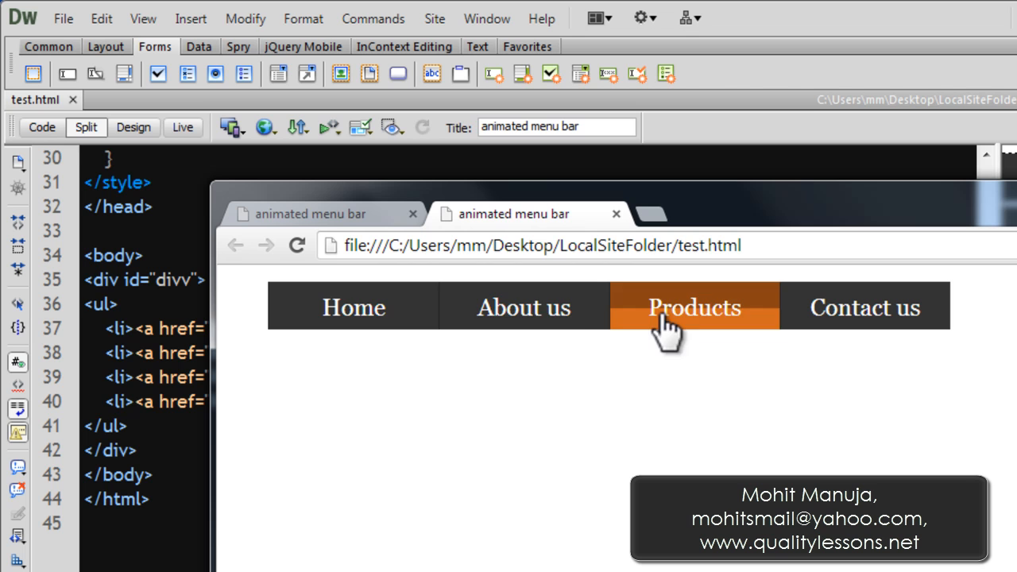
mouse_move(411, 329)
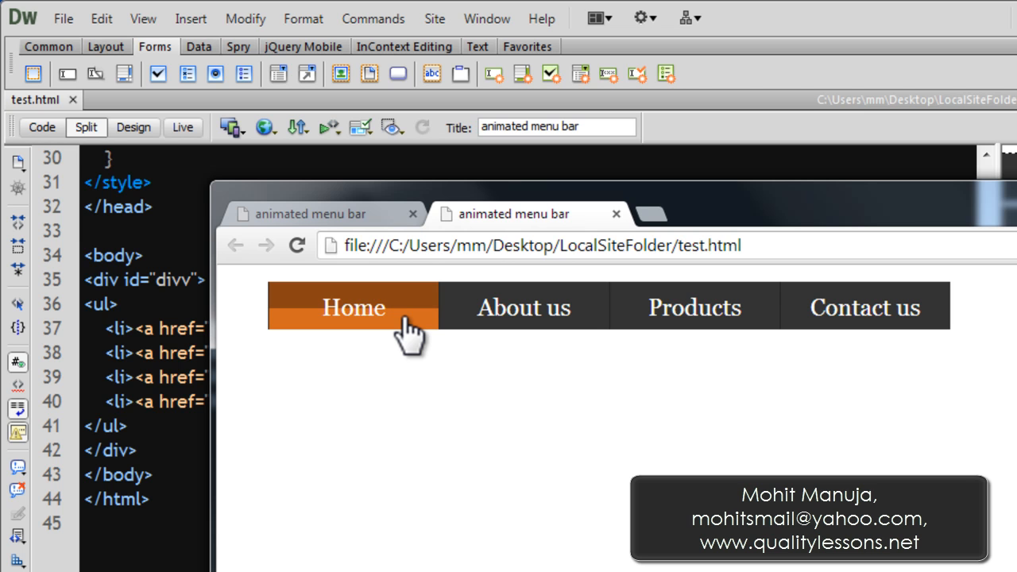
mouse_move(556, 342)
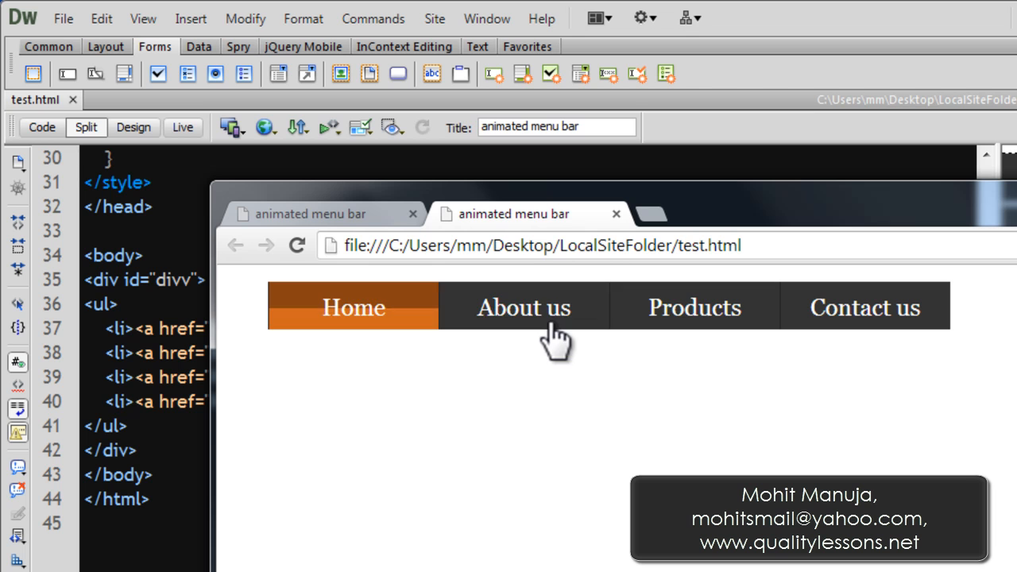
mouse_move(865, 334)
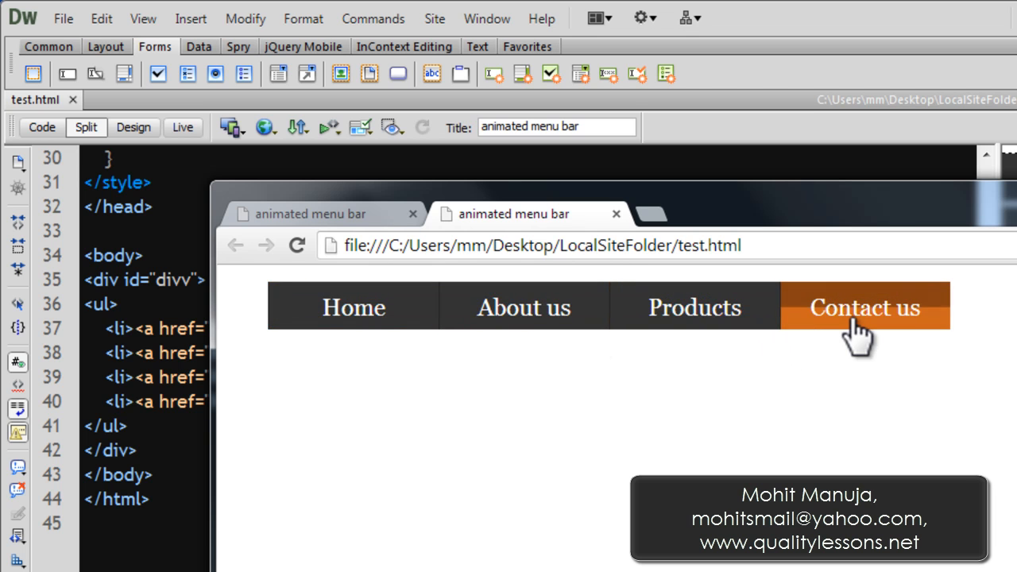
mouse_move(607, 318)
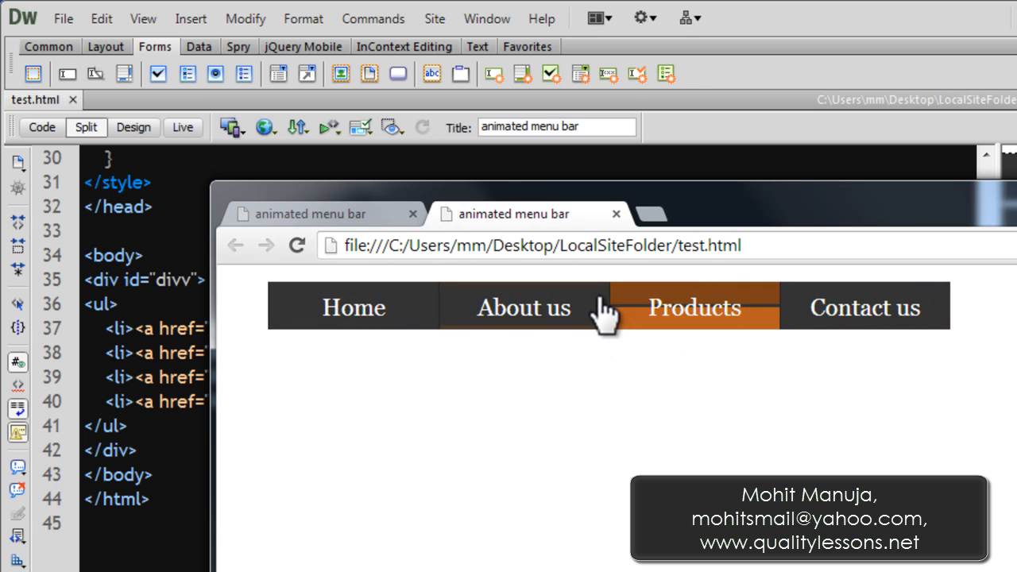
mouse_move(389, 309)
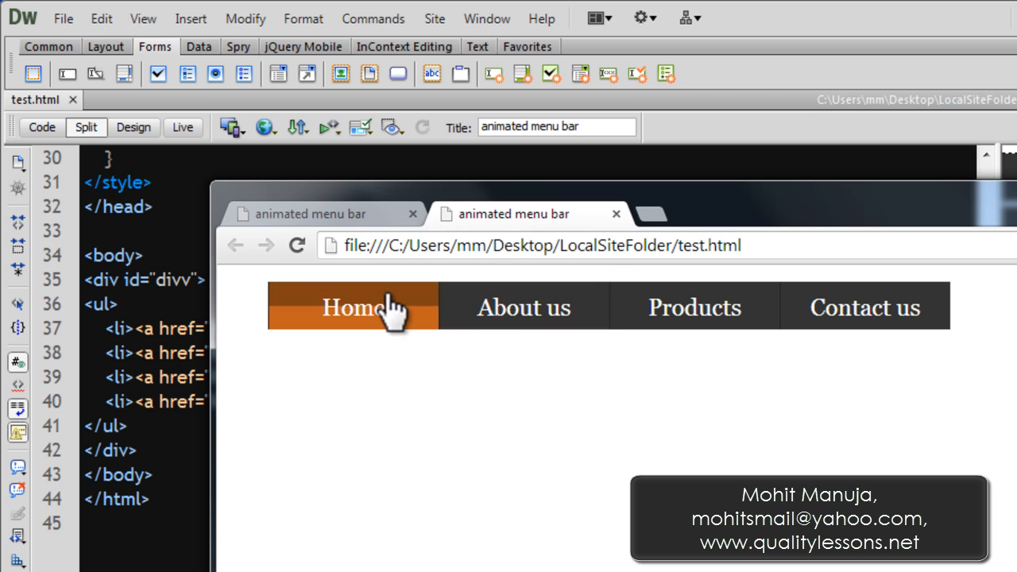
mouse_move(636, 321)
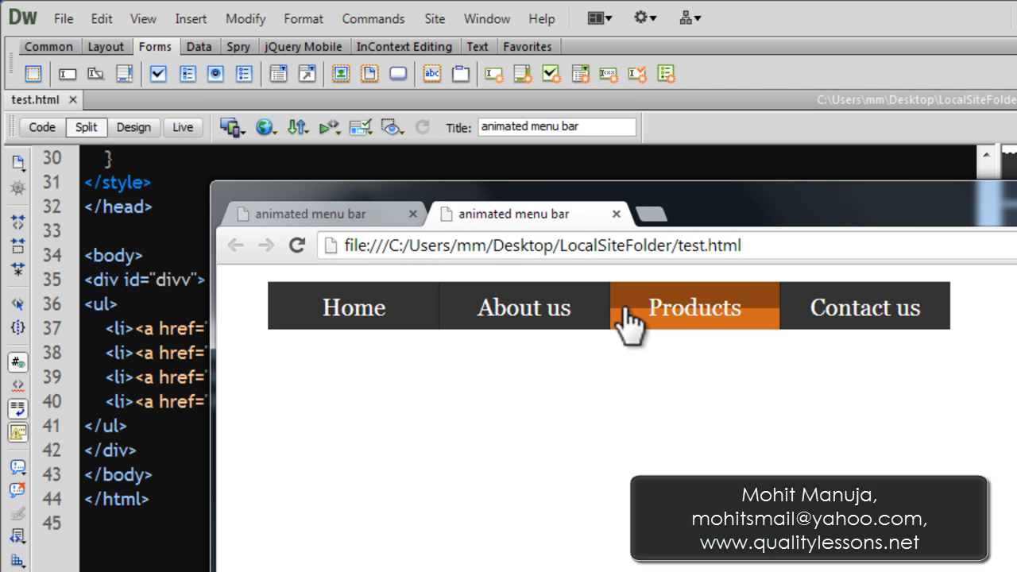
mouse_move(865, 334)
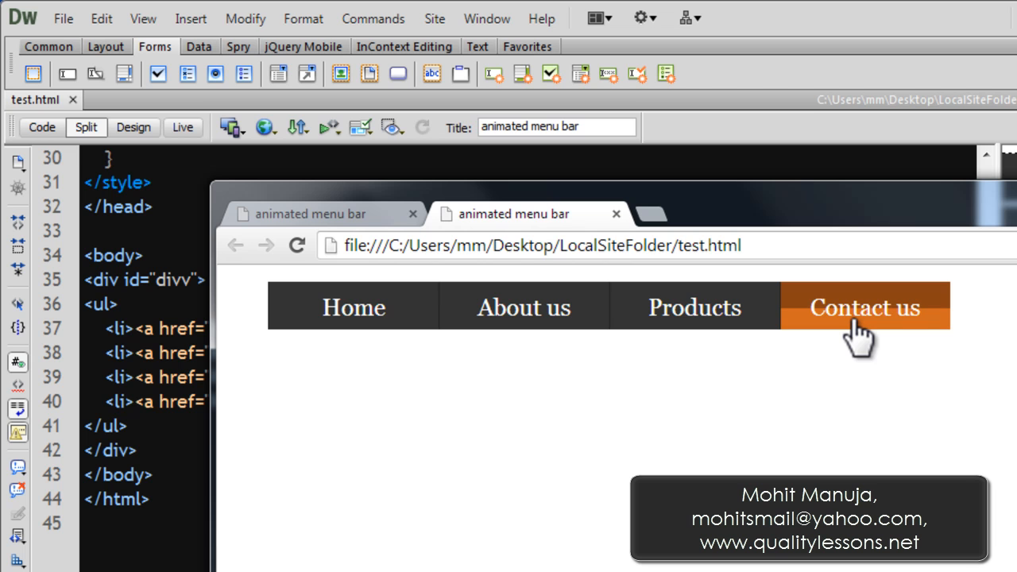
mouse_move(542, 310)
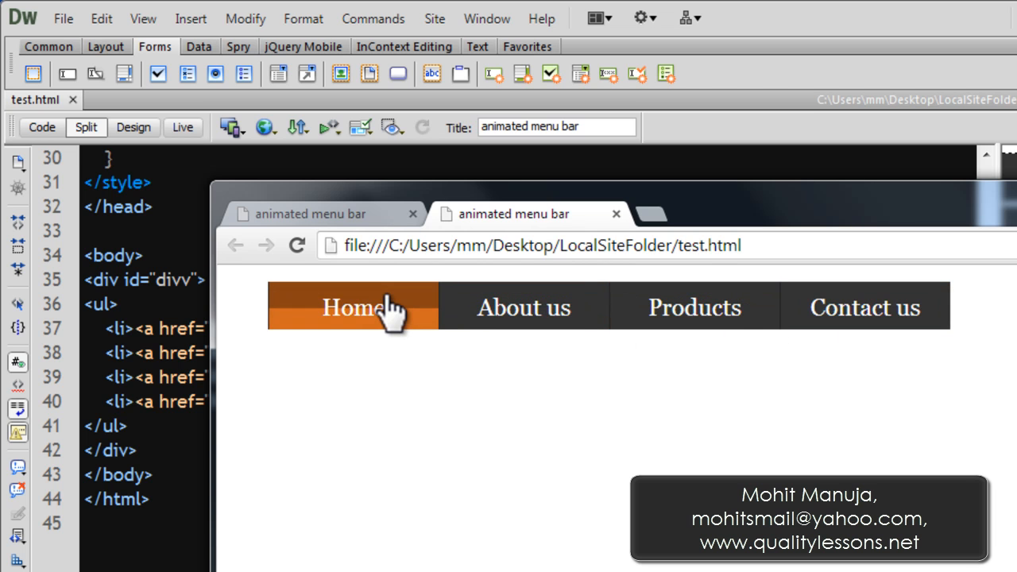
mouse_move(845, 342)
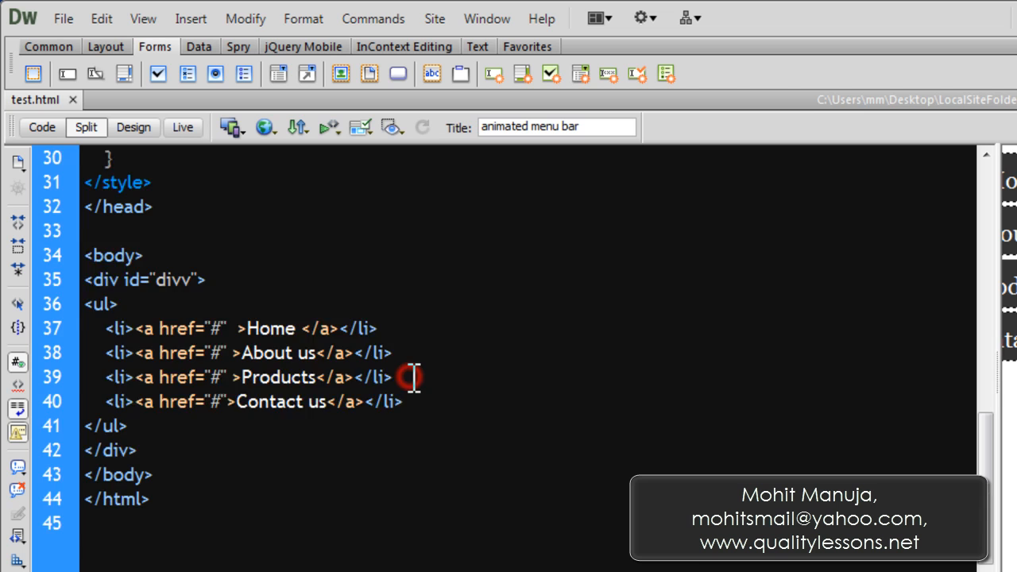
Step: Scroll up through the stylesheet to the box-shadow transition and saddlebrown/chocolate hover rule
scroll("up", 3)
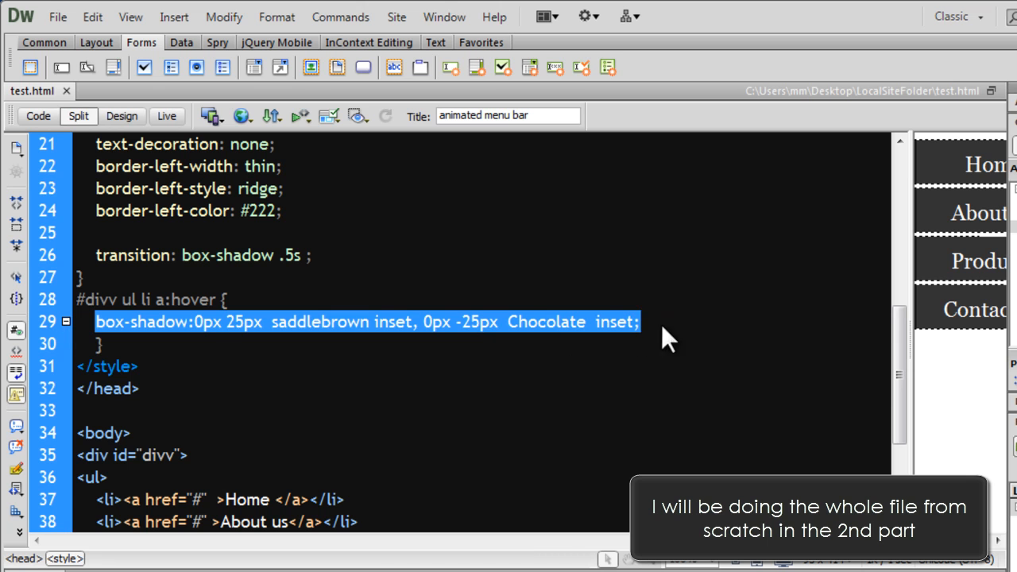
left_click(420, 321)
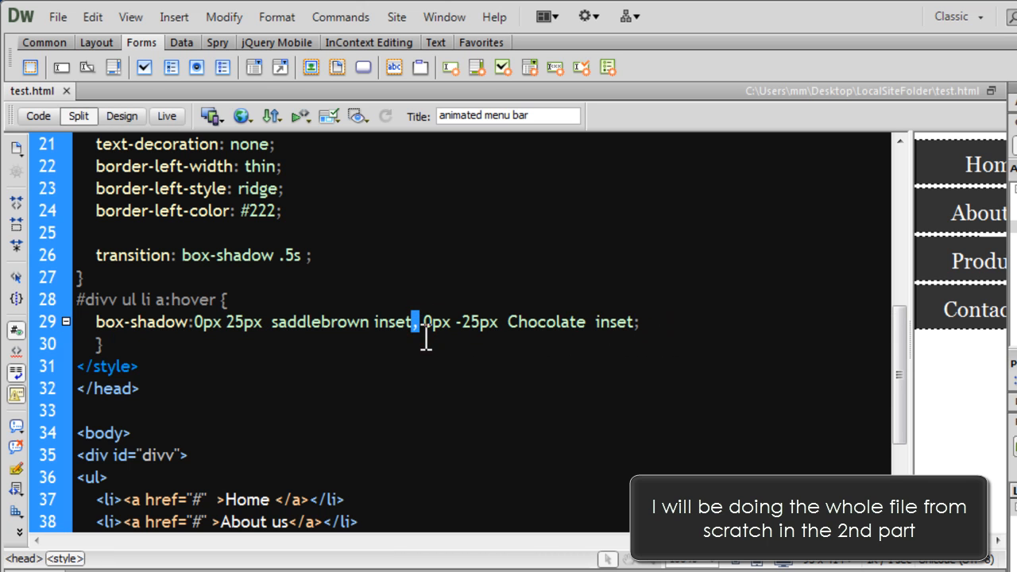
double_click(319, 321)
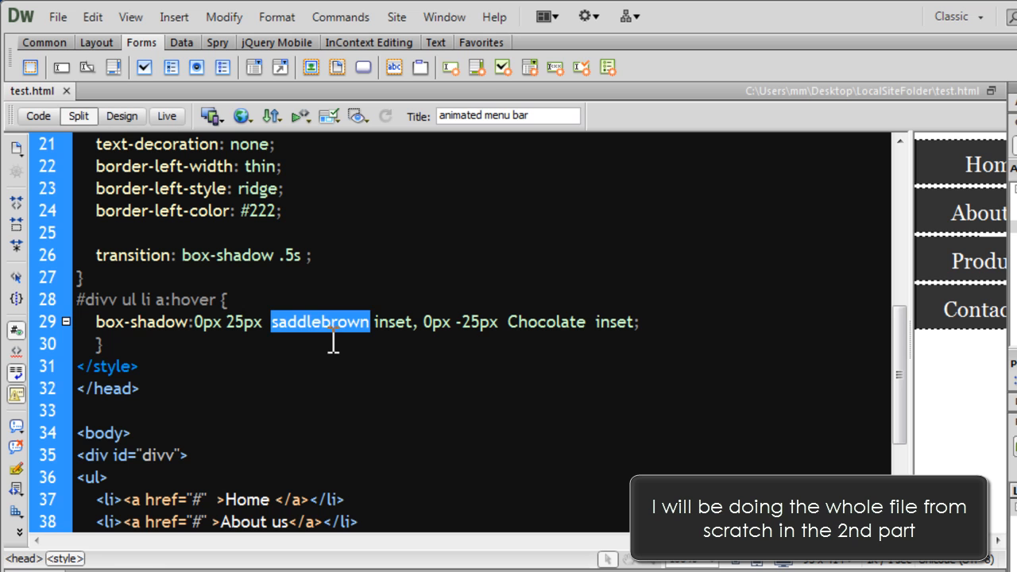
double_click(547, 321)
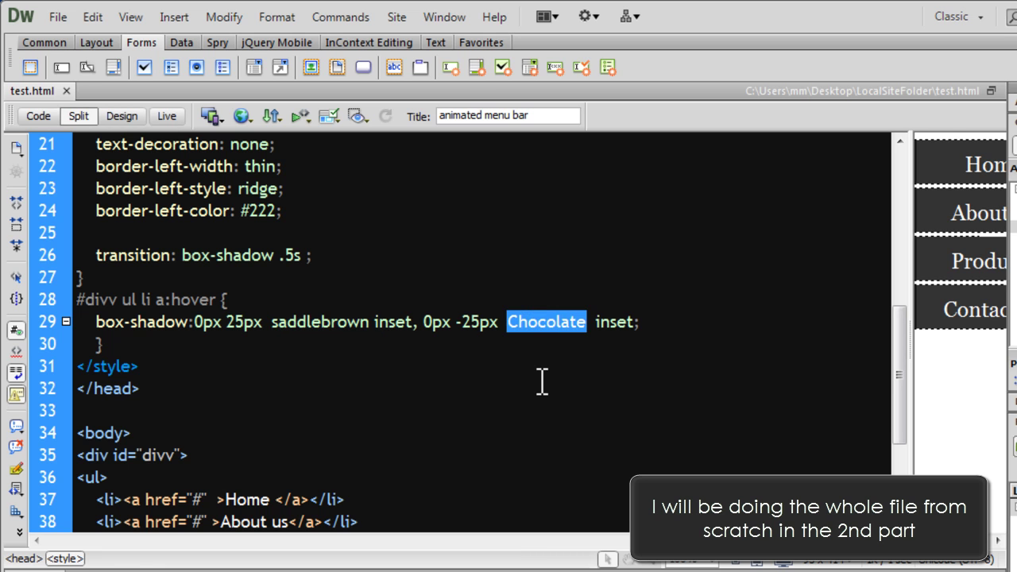
mouse_move(525, 391)
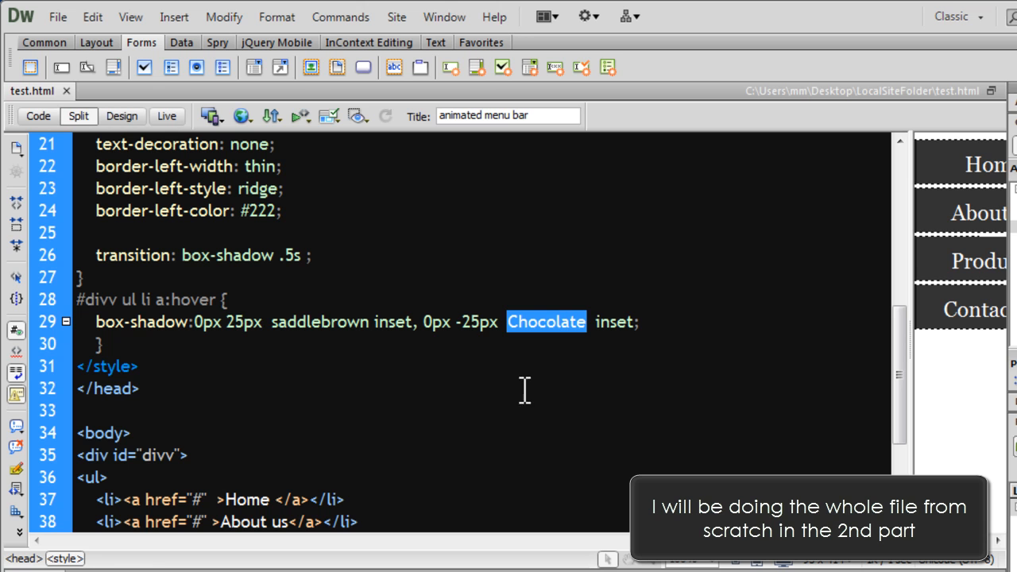
double_click(245, 321)
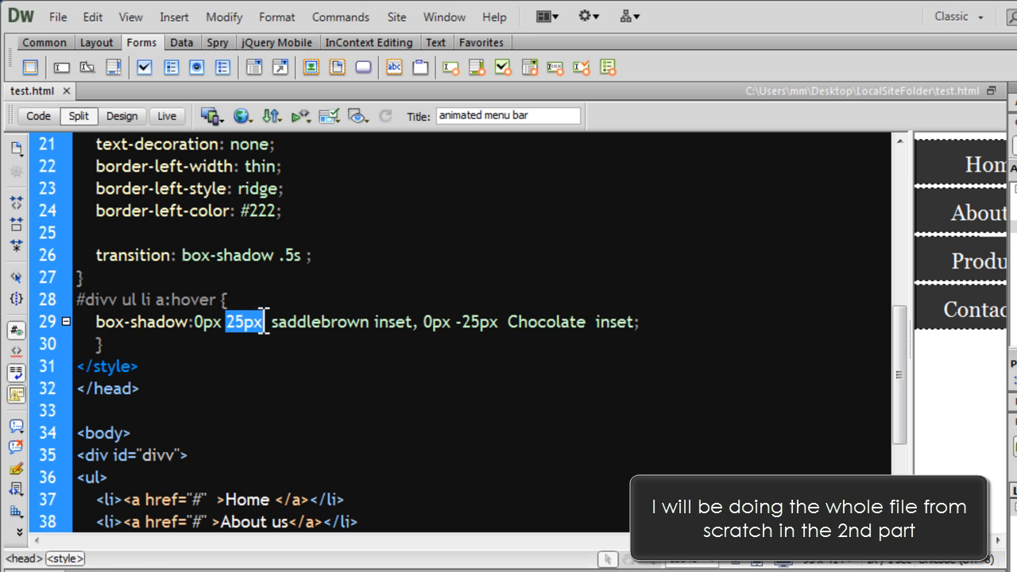
double_click(471, 321)
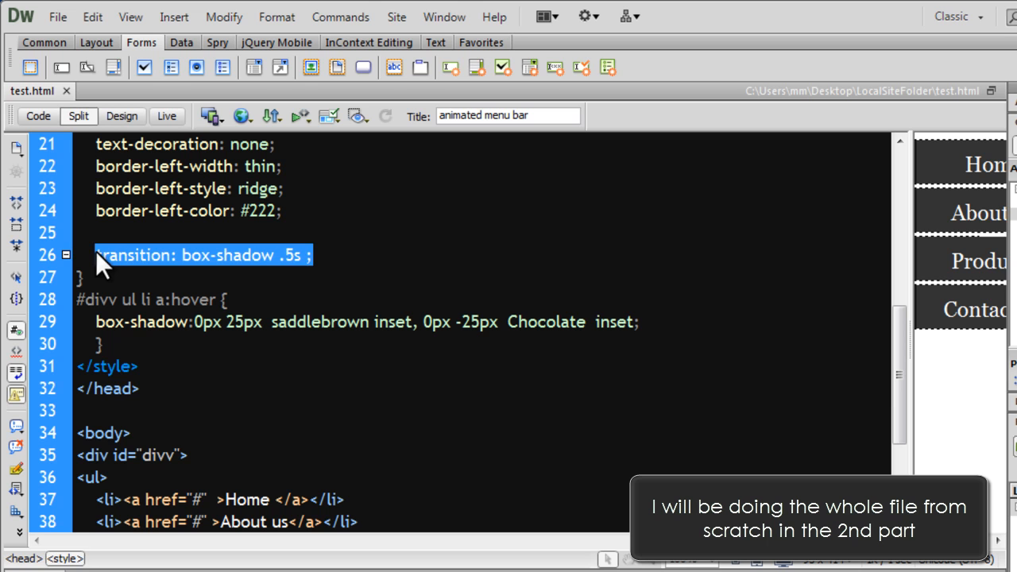
Step: Remove the half-second box-shadow transition line, leaving the hover shadow rule in place
key("Delete")
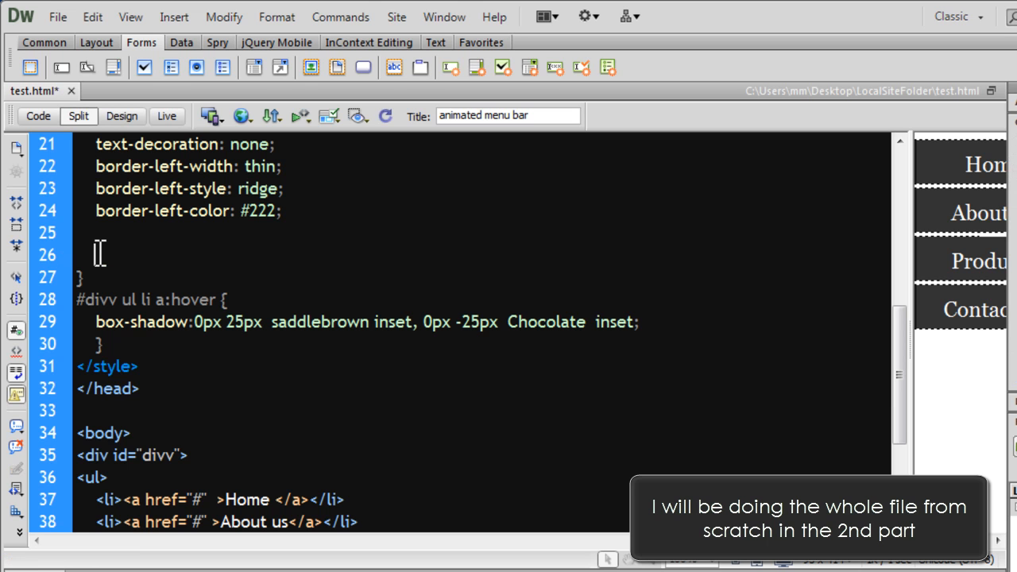
mouse_move(241, 116)
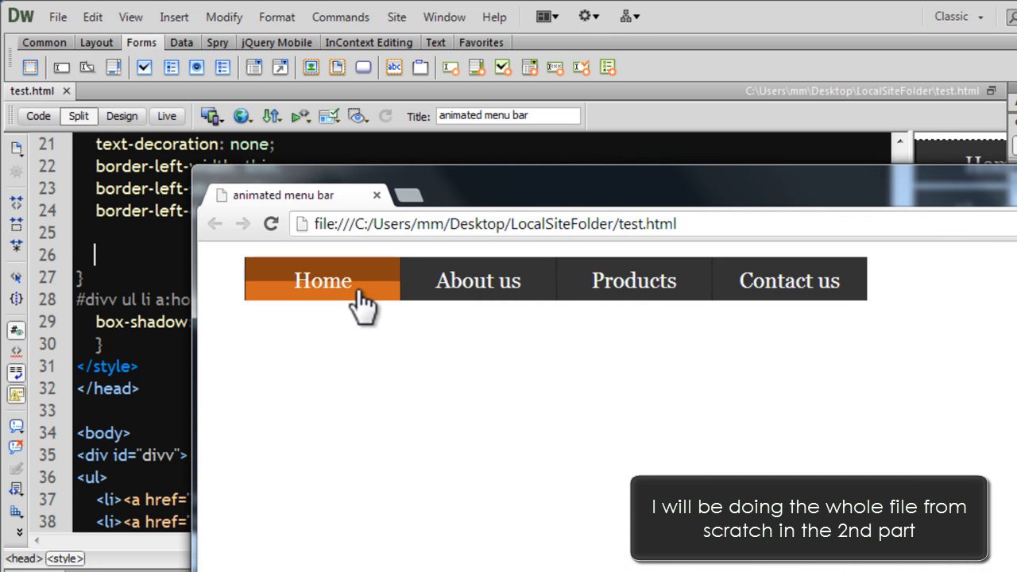
mouse_move(413, 289)
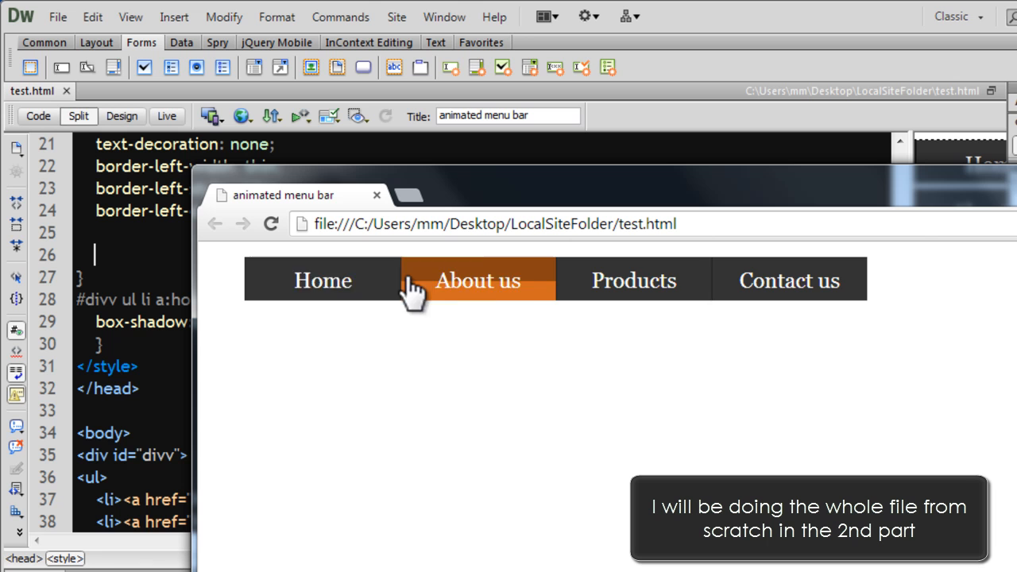
mouse_move(789, 305)
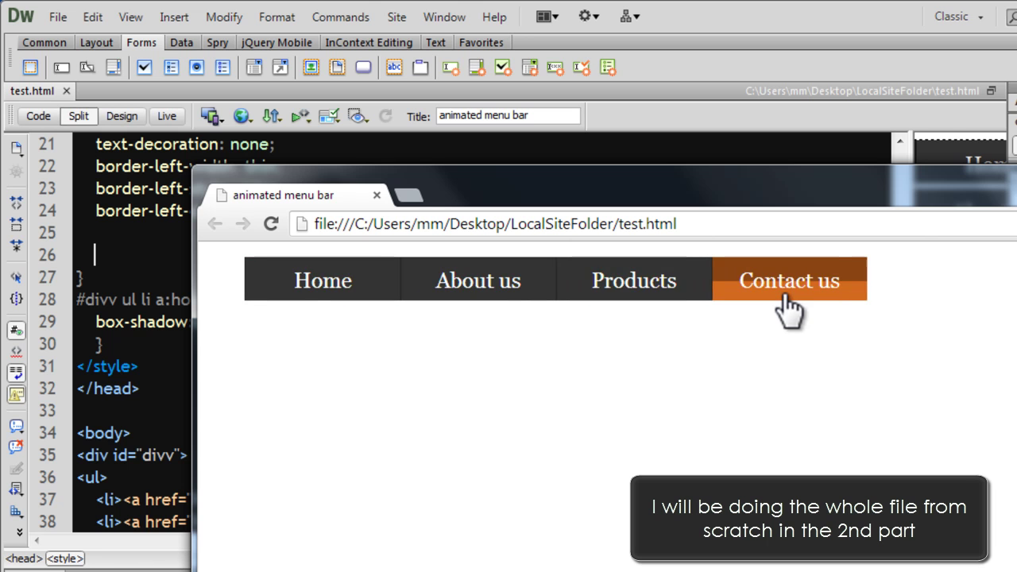
mouse_move(814, 305)
type("transition: box-shadow .5s ;")
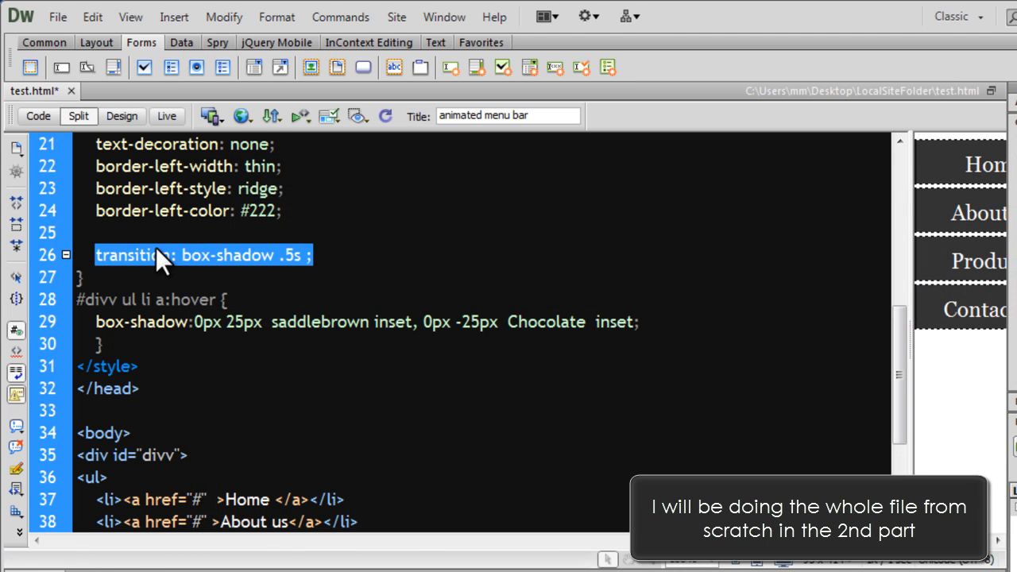
Step: Restore 'transition: box-shadow .5s;' on the menu links, keeping the Chocolate hover shadow colour
left_click(242, 116)
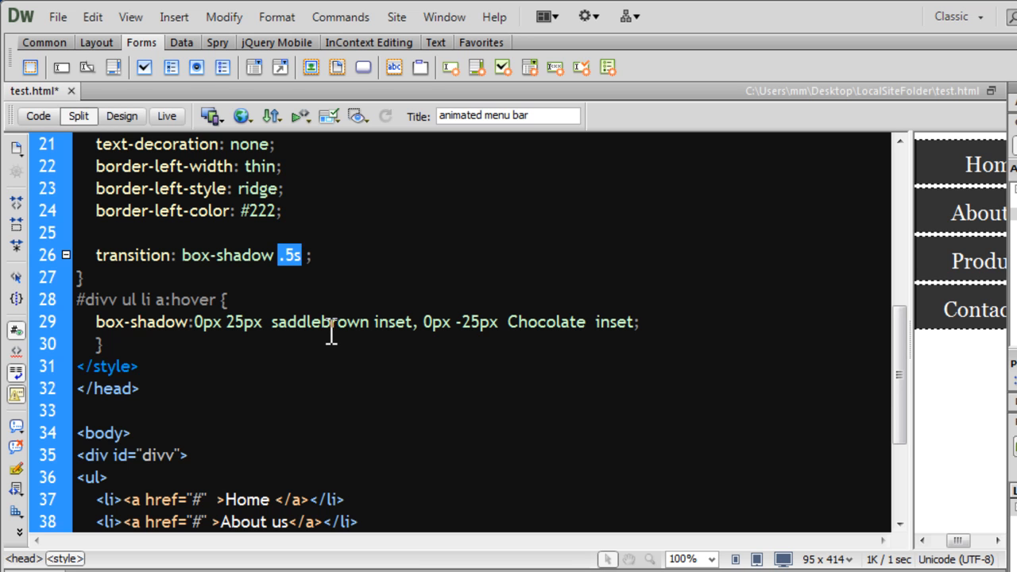
left_click(534, 322)
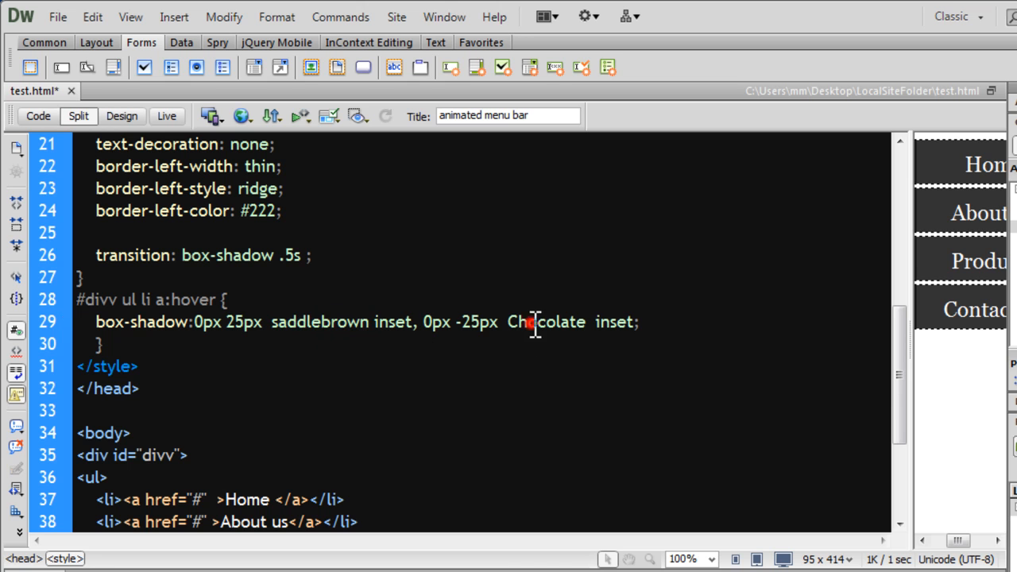
double_click(547, 321)
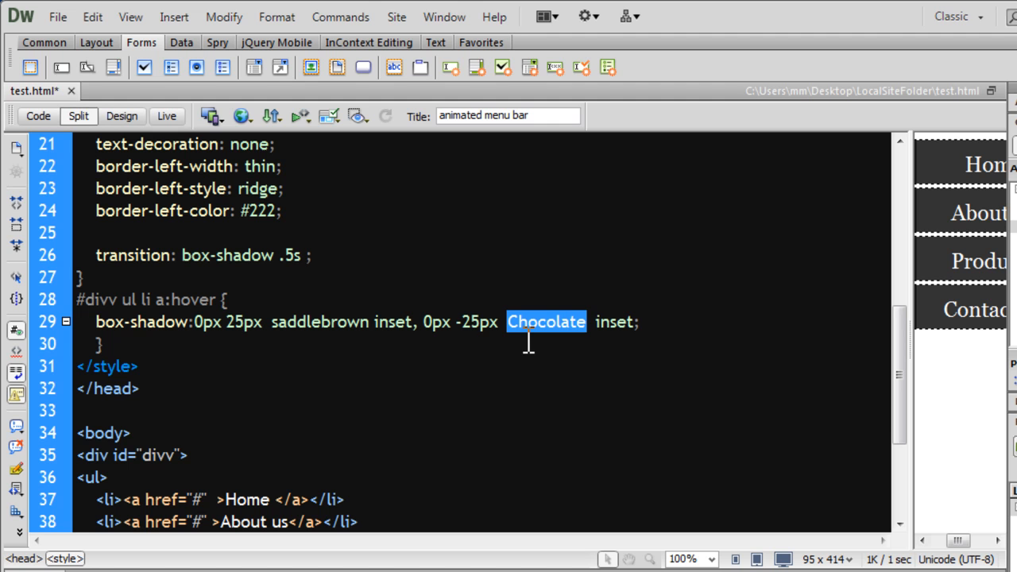
left_click(242, 116)
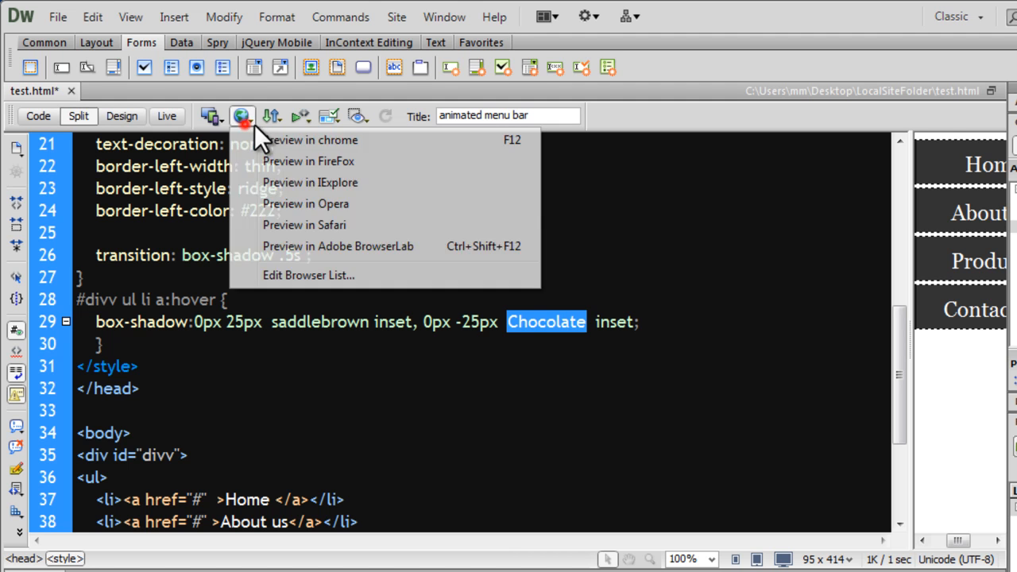
Step: Preview the updated page in Chrome so the Home item animates to orange-brown on hover
left_click(512, 390)
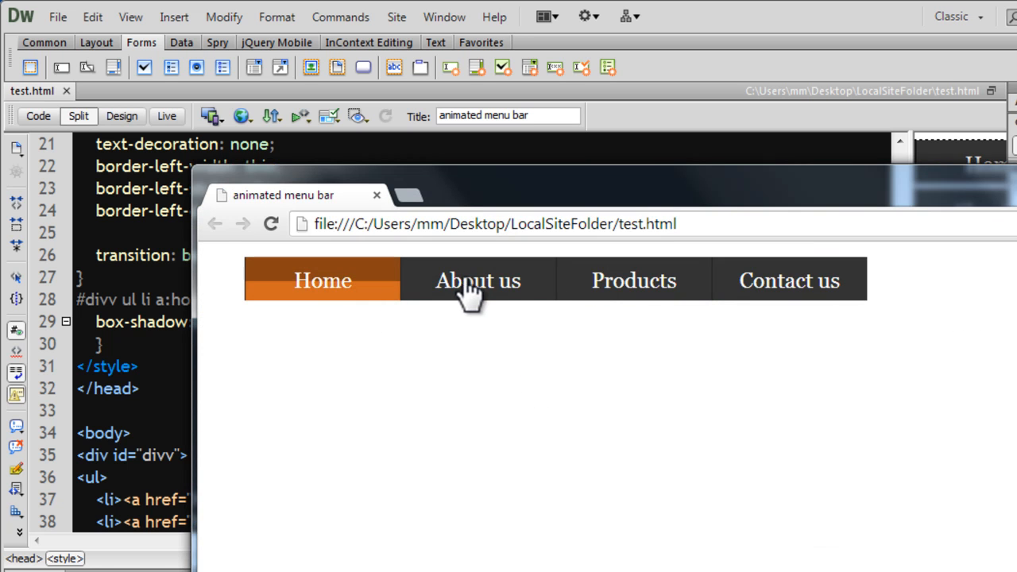
mouse_move(782, 299)
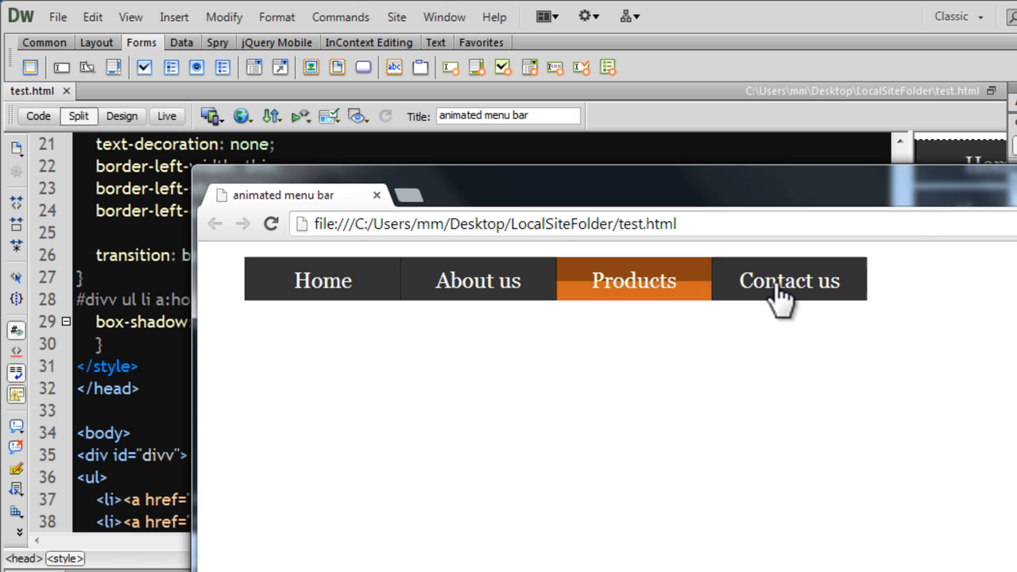
mouse_move(789, 280)
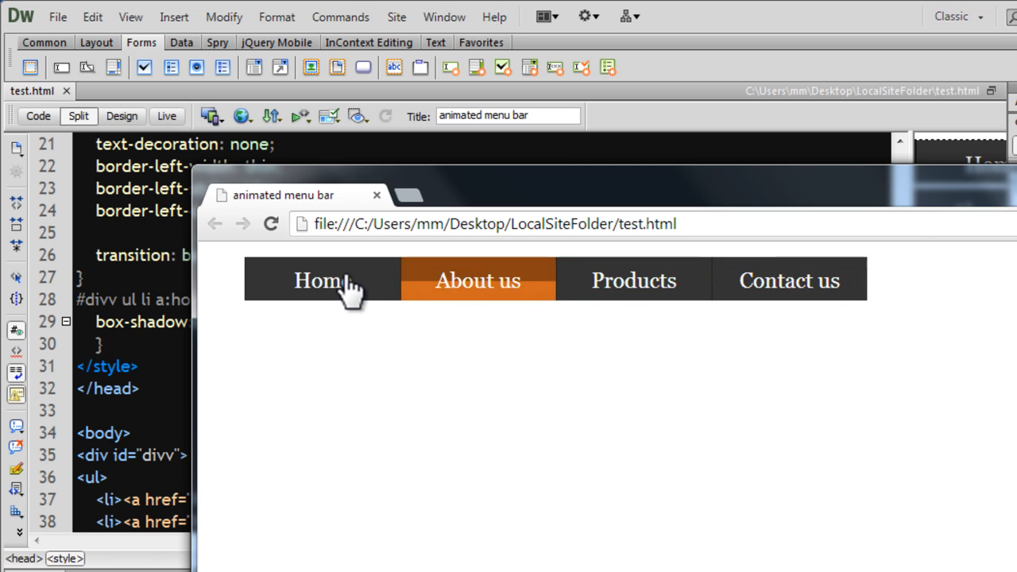
mouse_move(477, 286)
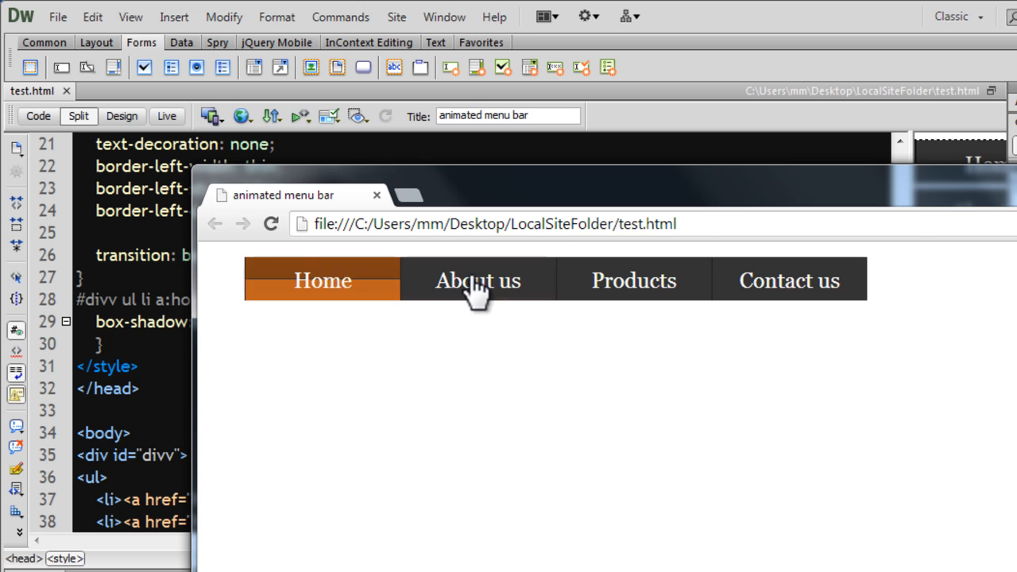
mouse_move(426, 294)
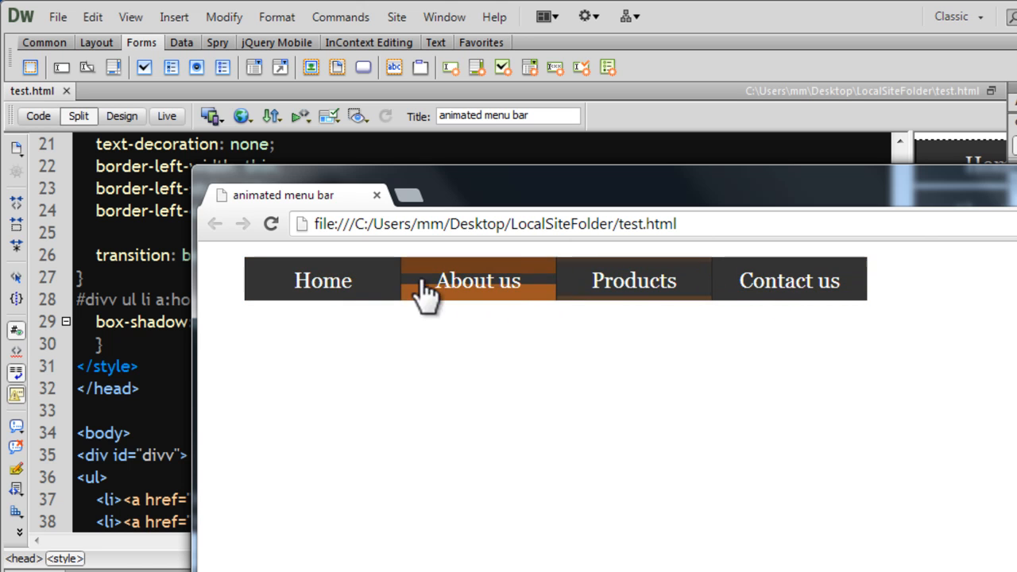
mouse_move(795, 302)
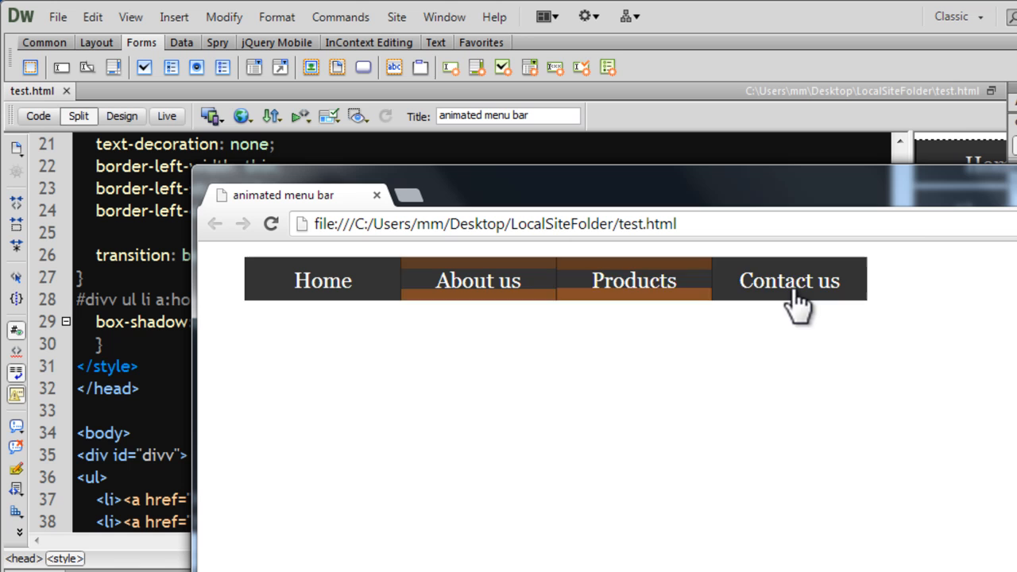
mouse_move(540, 429)
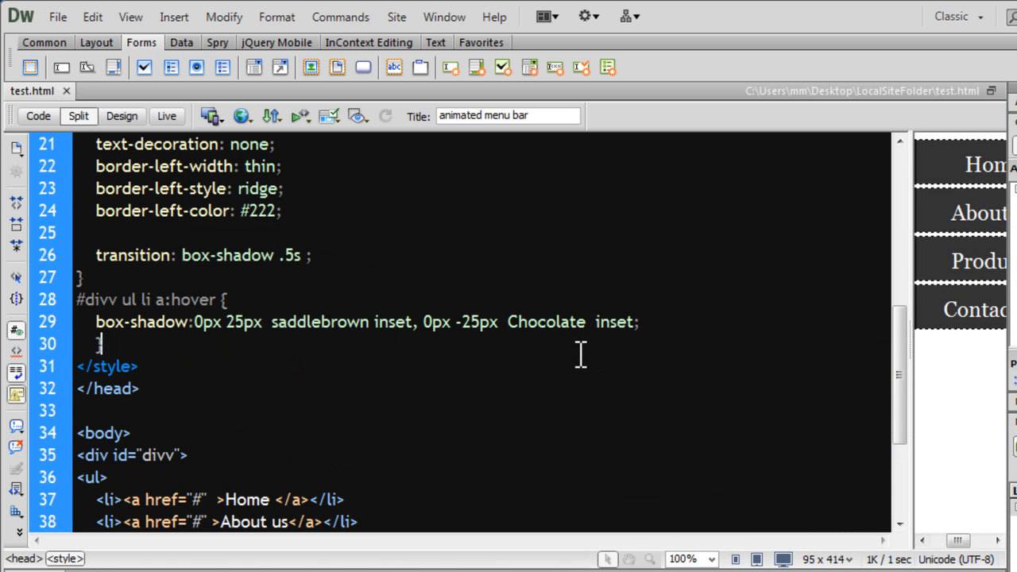
scroll("down", 3)
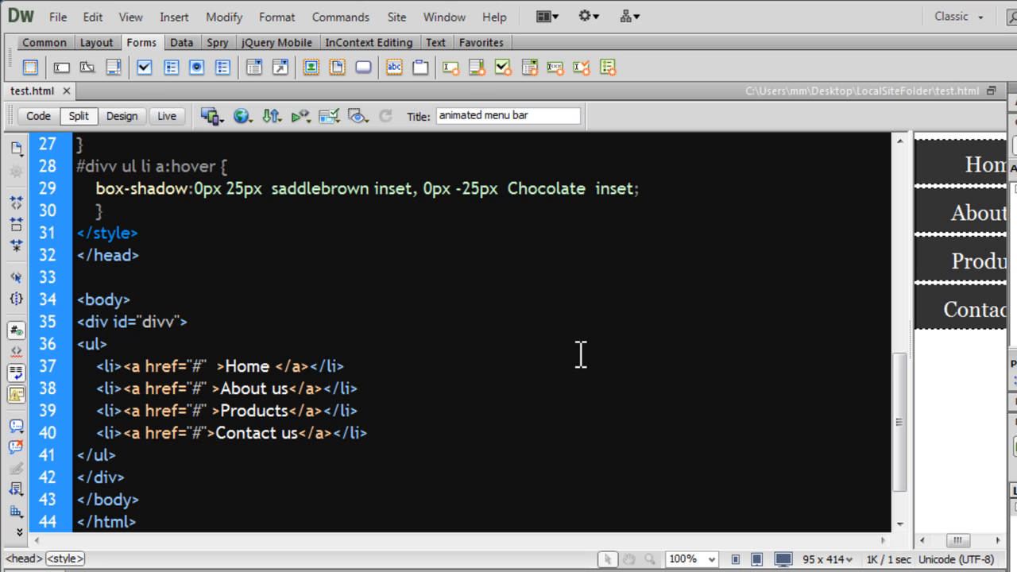
scroll("down", 3)
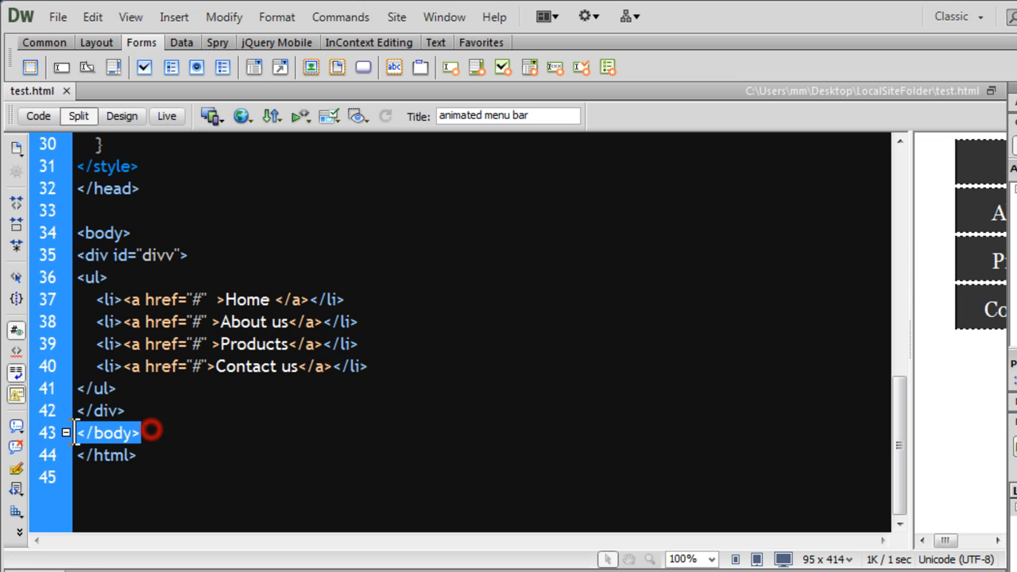
left_click(135, 254)
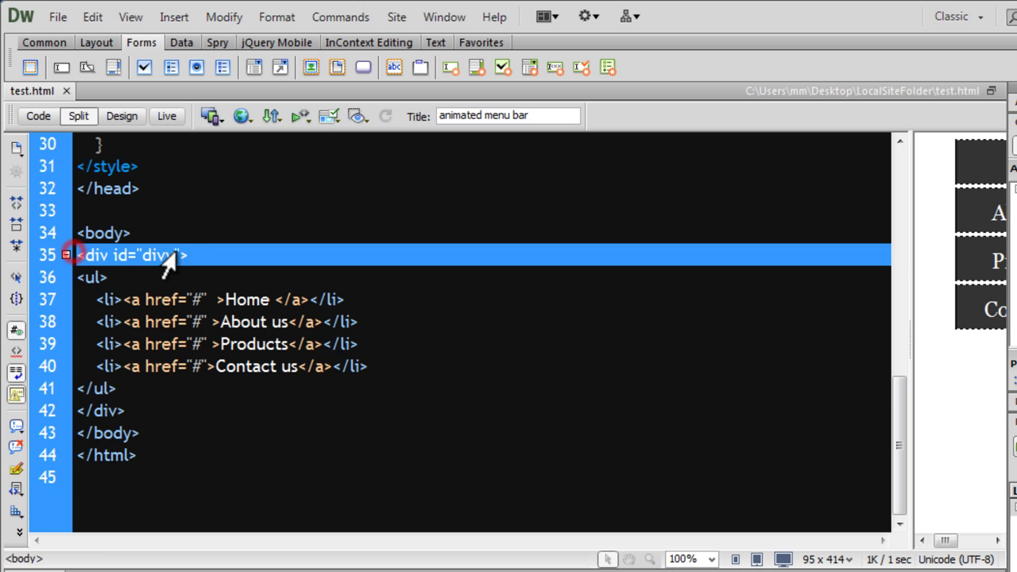
left_click(93, 277)
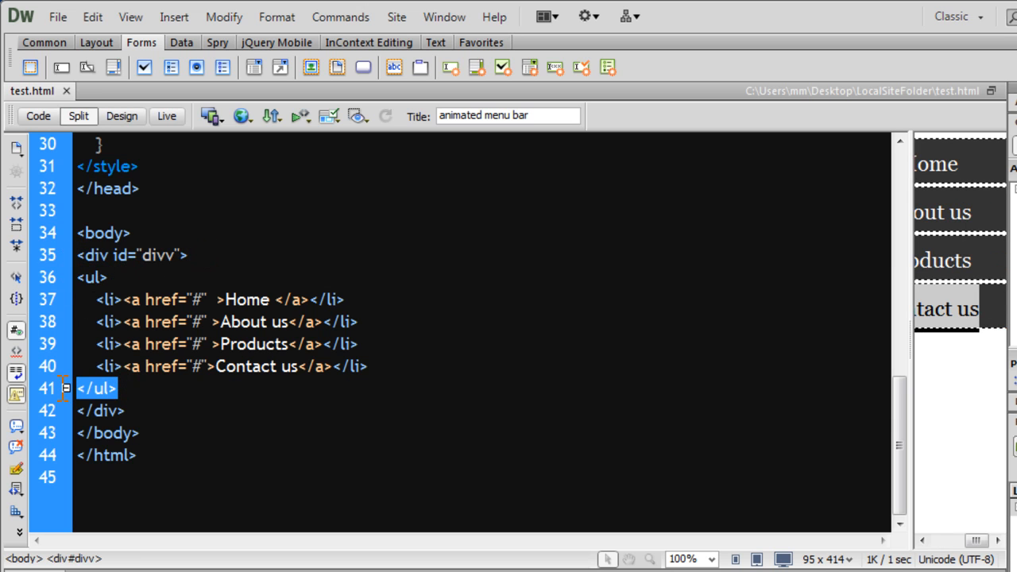
mouse_move(54, 394)
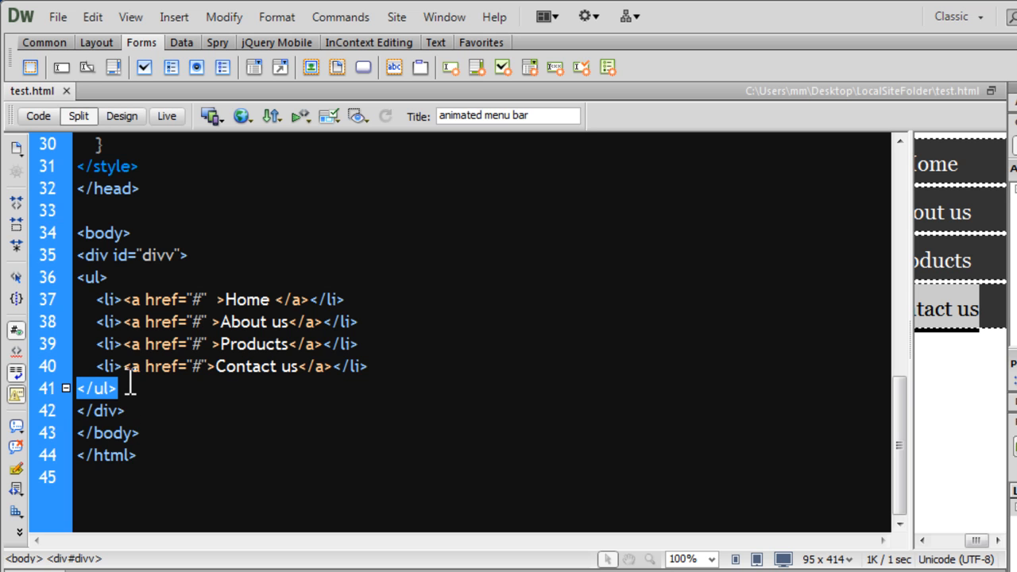
mouse_move(105, 299)
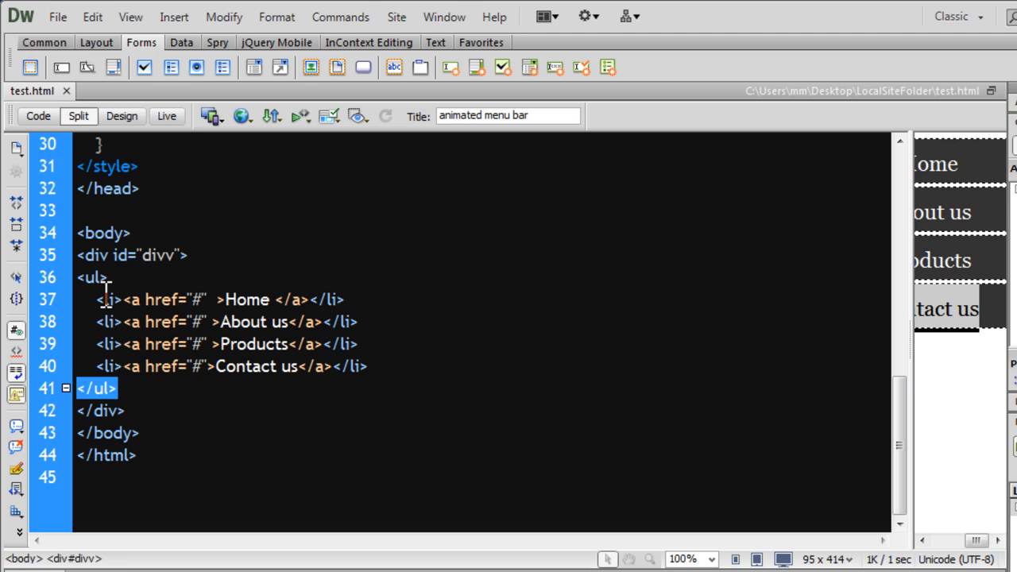
left_click_drag(97, 299, 374, 365)
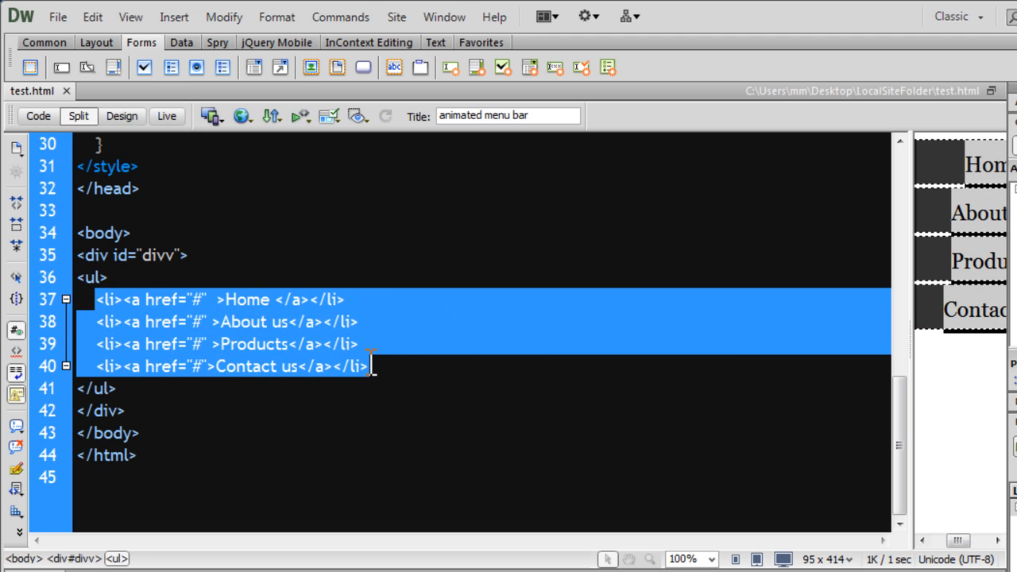
mouse_move(369, 403)
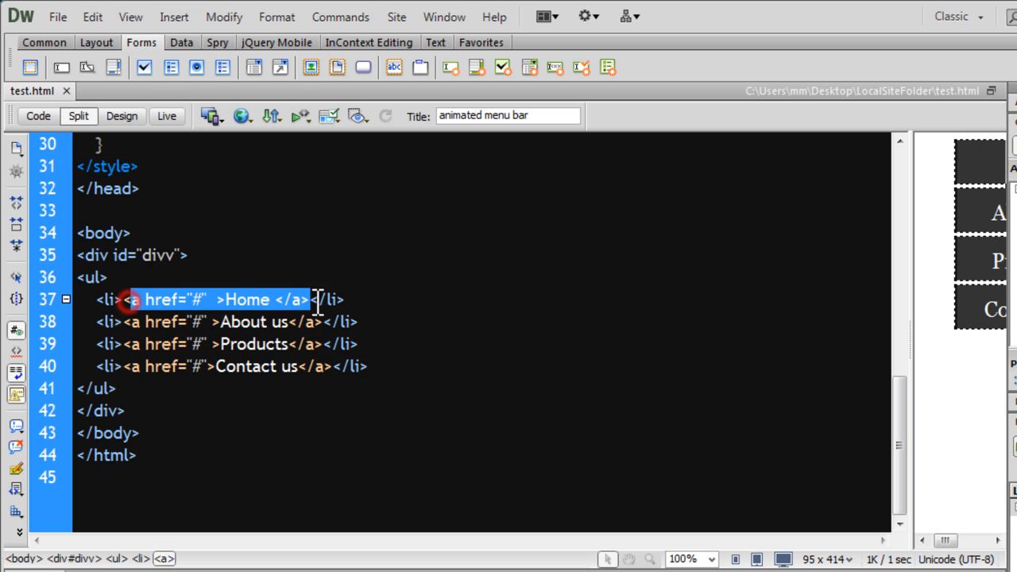
left_click(256, 343)
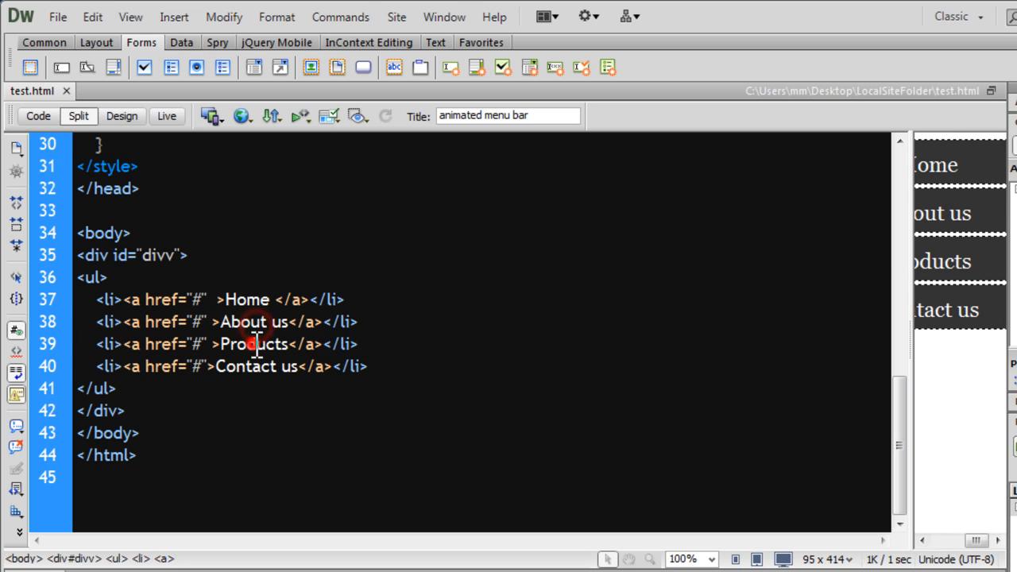
double_click(244, 366)
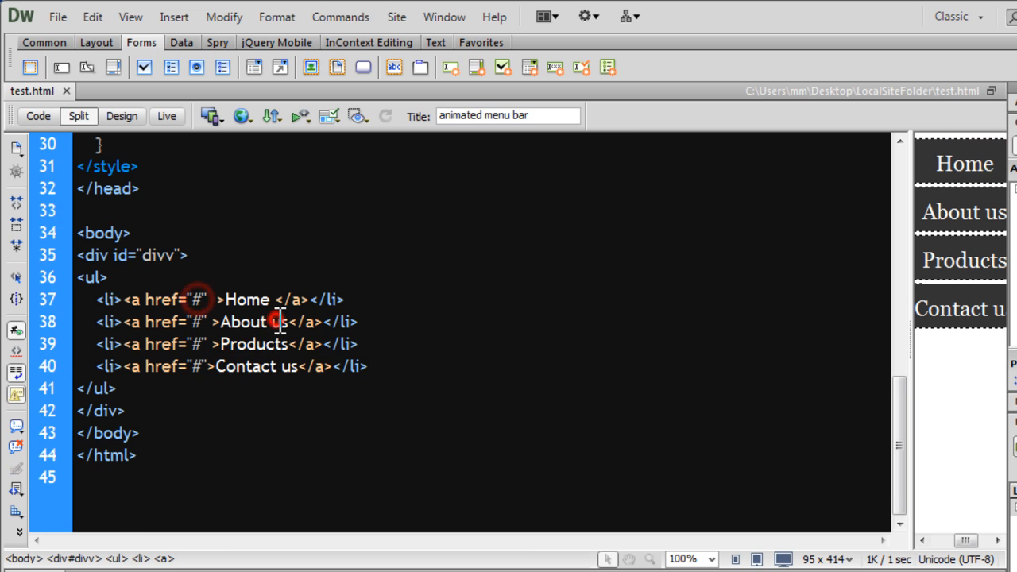
scroll("up", 3)
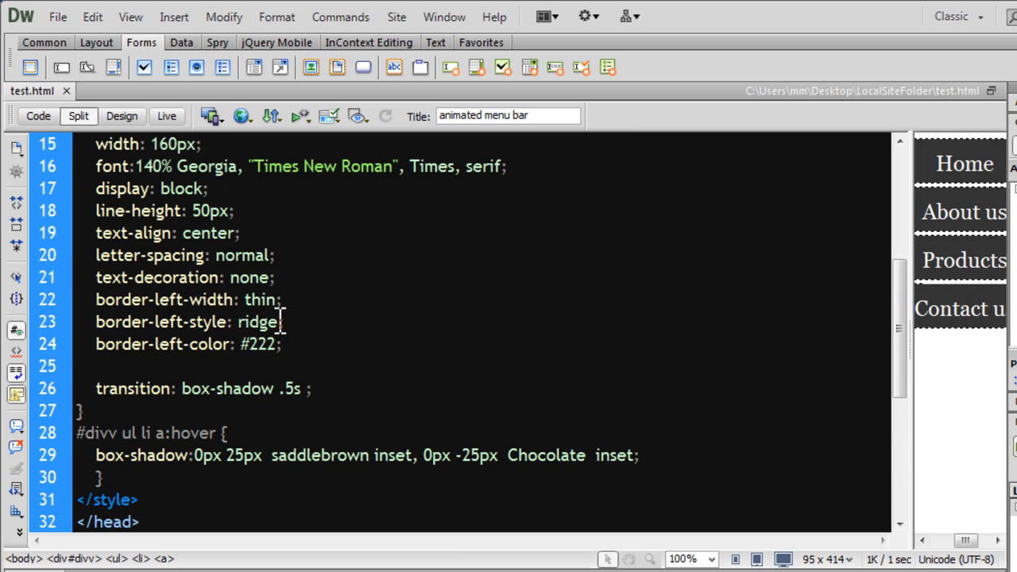
scroll("down", 3)
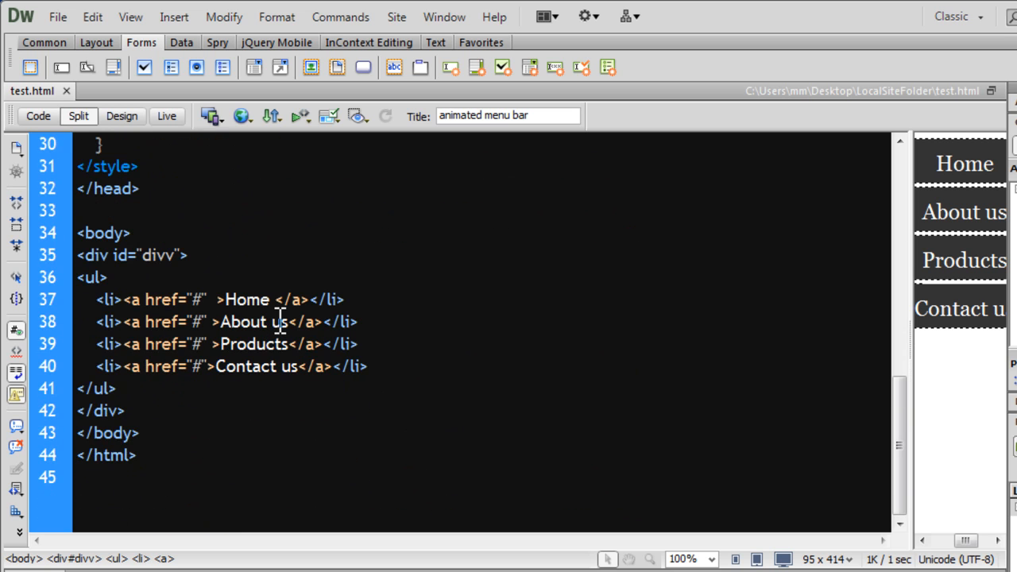